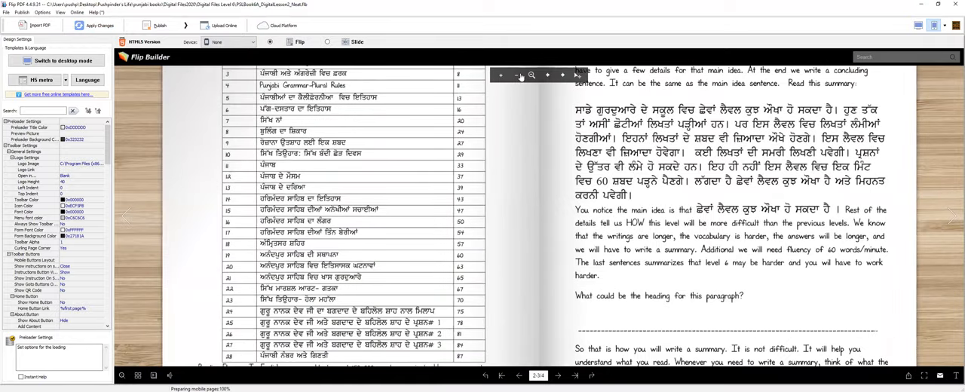
- Fit the full two-page spread of table of contents and Summary Writing lesson in view
click(517, 75)
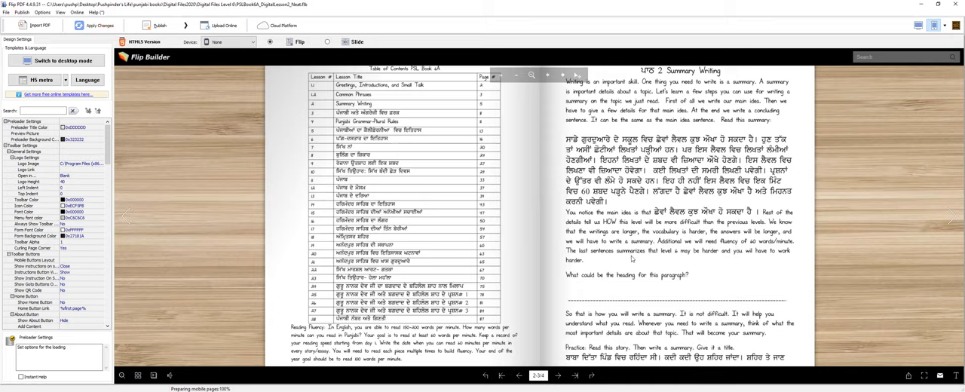
mouse_move(680, 259)
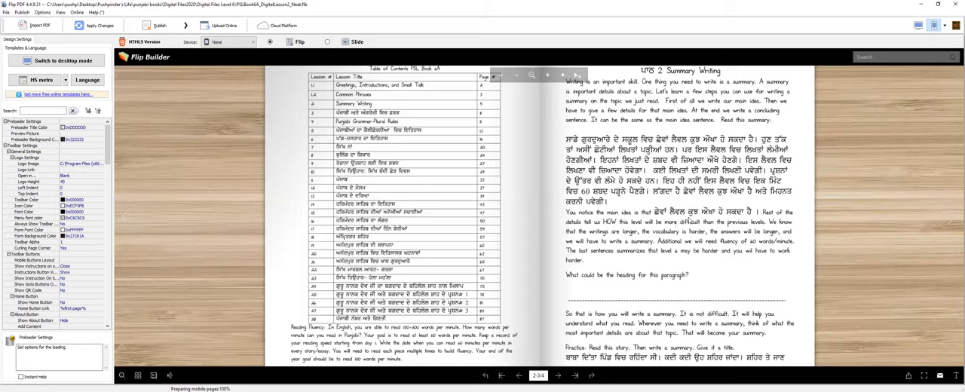
mouse_move(626, 302)
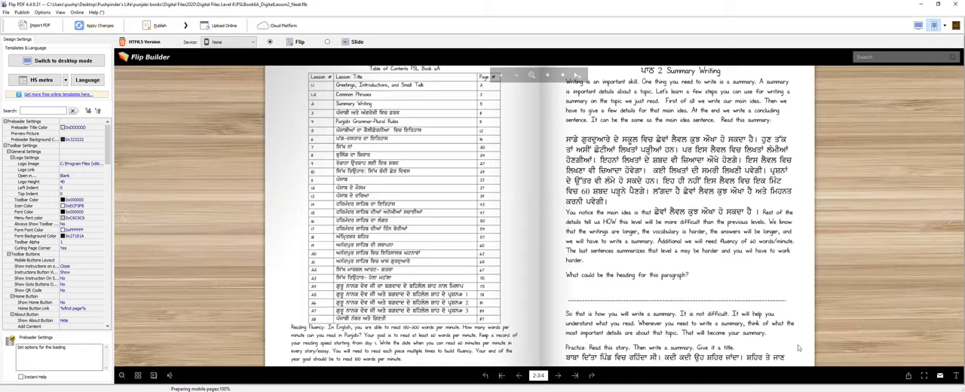
click(557, 375)
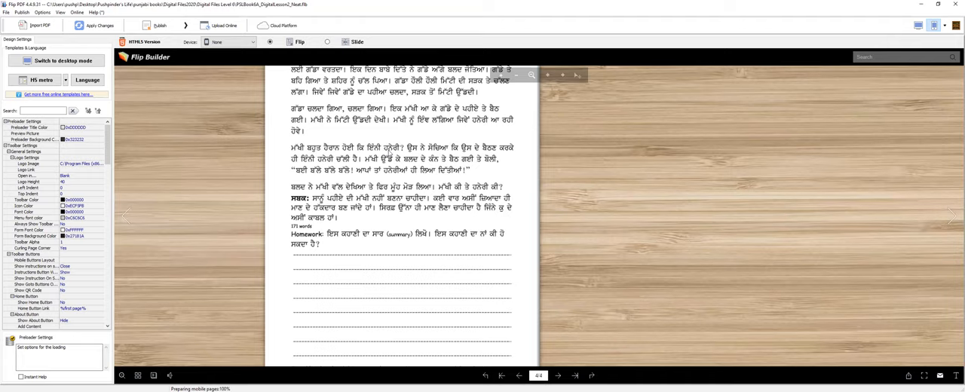
mouse_move(520, 152)
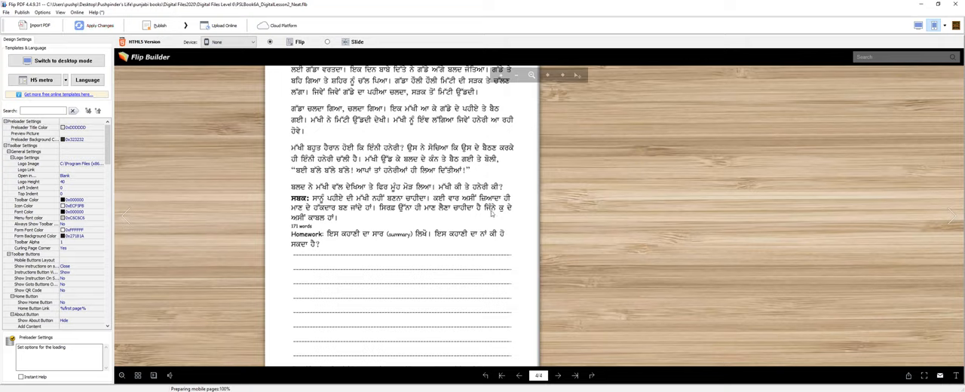
mouse_move(341, 224)
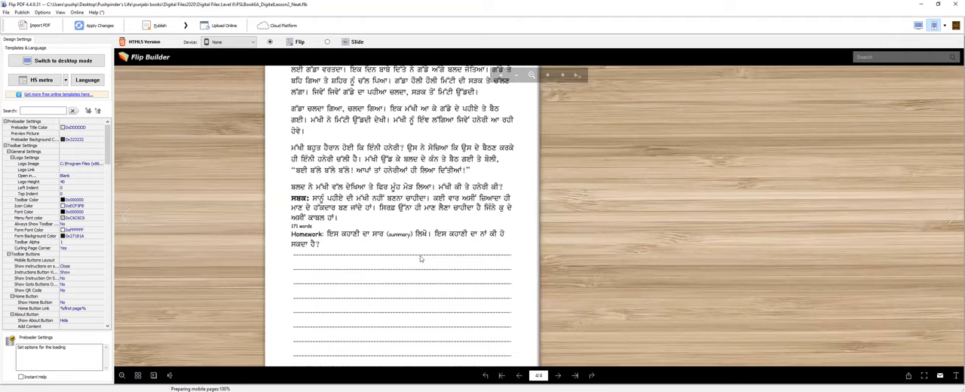
scroll(down, 3)
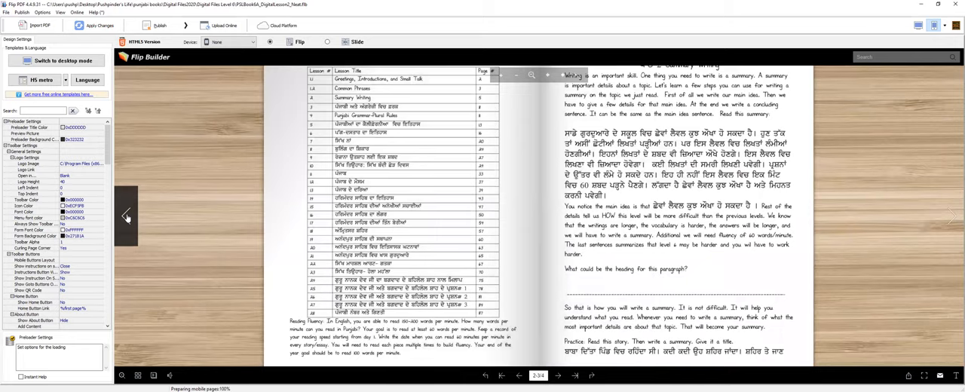
- Flip back to page 1, the Punjabi Reader 6A 2020 Ed Lesson 2 cover
click(519, 375)
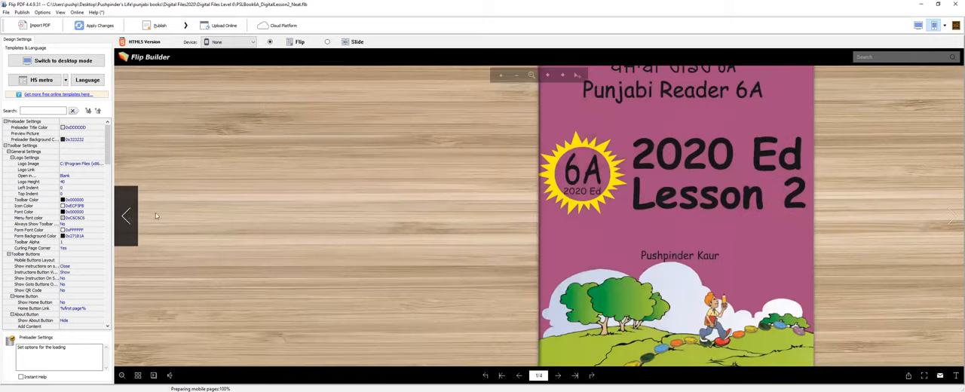